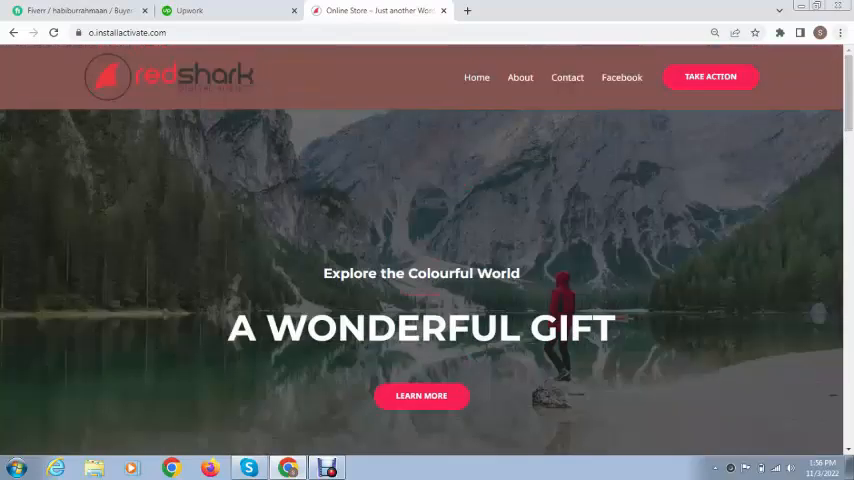
Edit the site address to reach the wp-admin login page
left_click(127, 32)
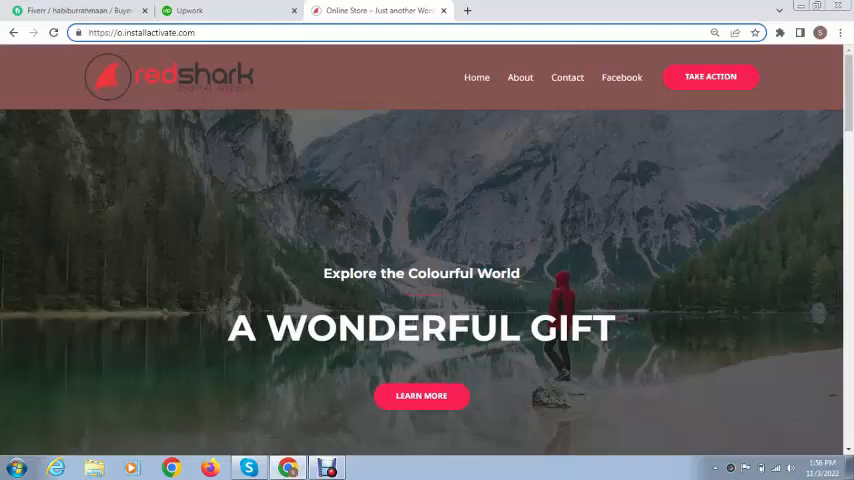
left_click(140, 32)
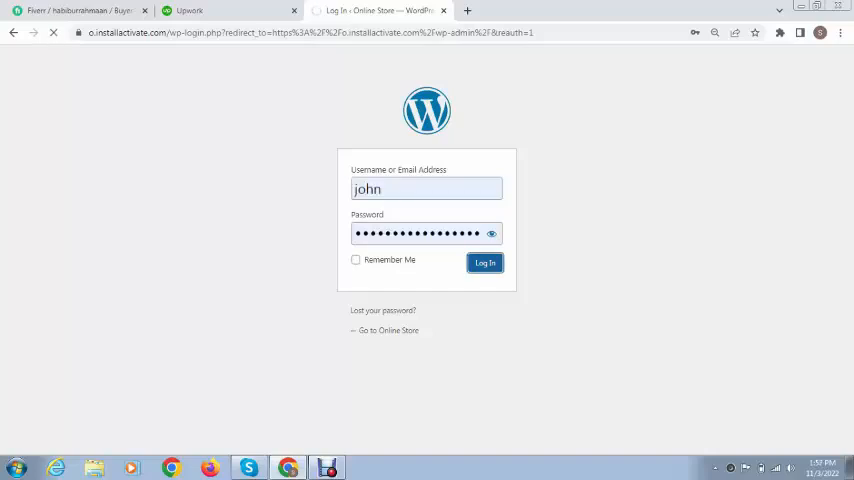
Log into the store's WordPress admin and go to Plugins > Add New
left_click(484, 262)
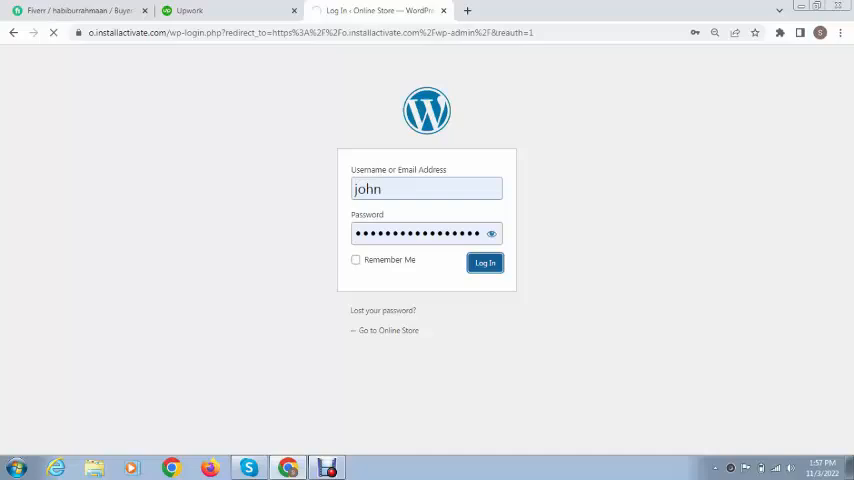
left_click(484, 262)
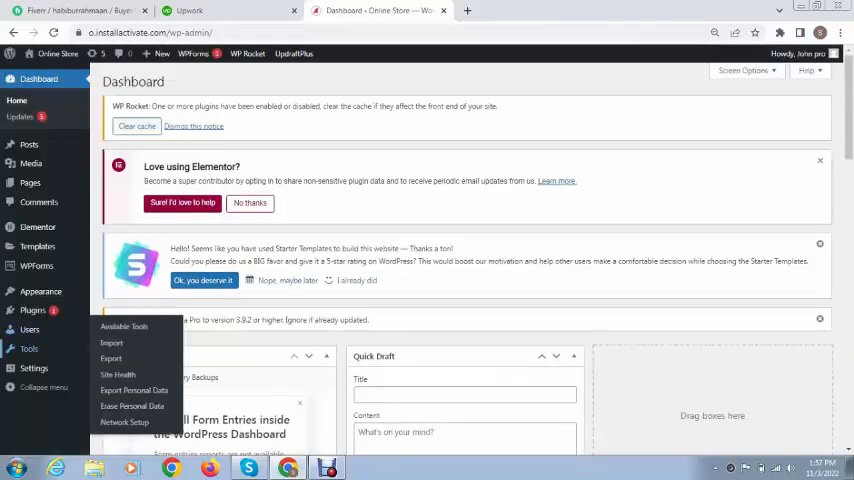
left_click(33, 310)
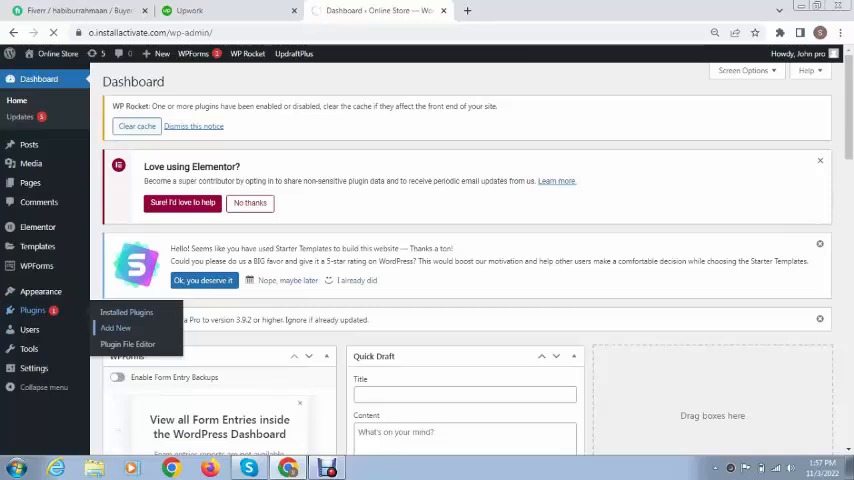
left_click(115, 328)
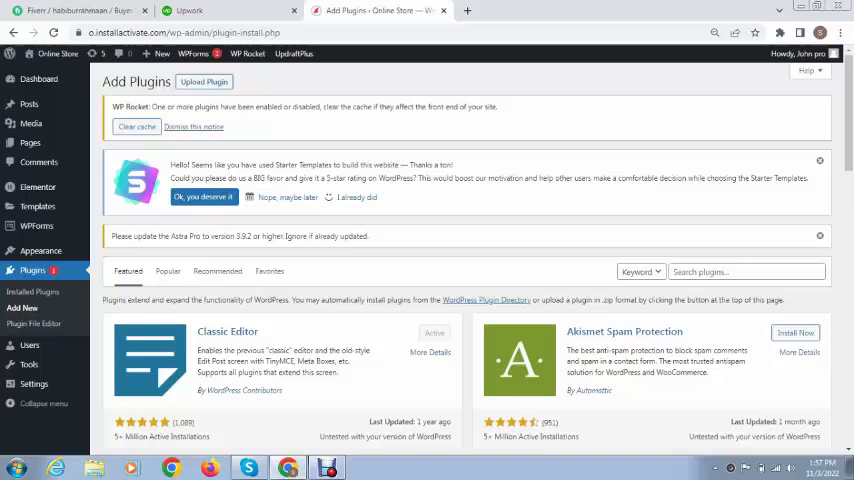
Search plugins for 'reset', then install and activate WP Reset
type("resel")
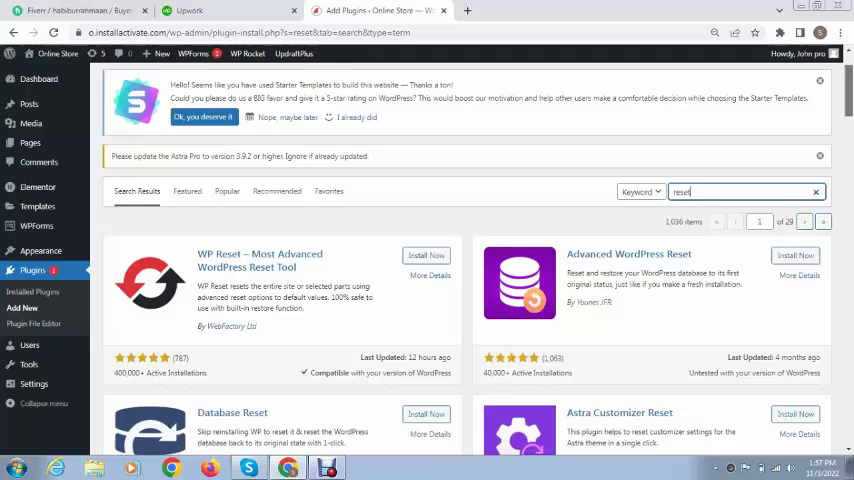
scroll("down", 3)
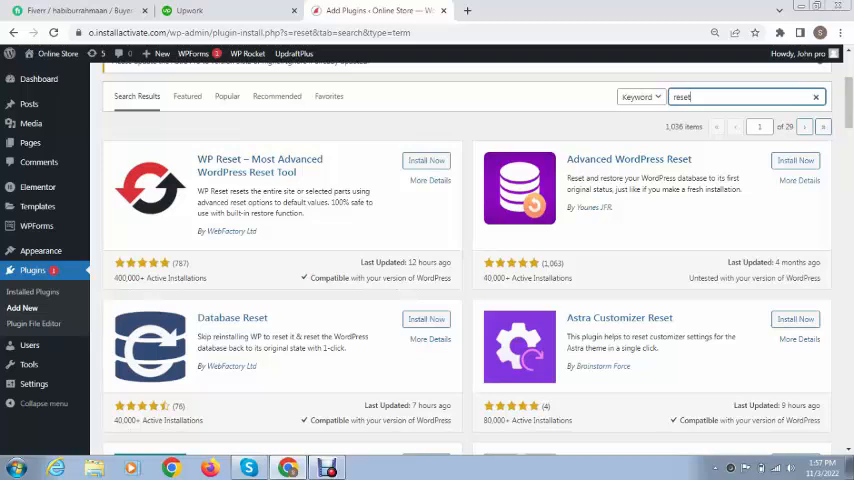
left_click(426, 160)
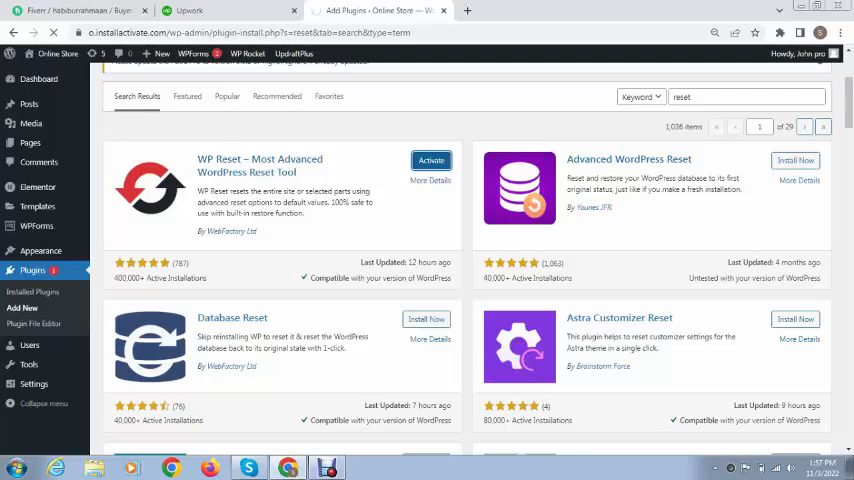
left_click(430, 160)
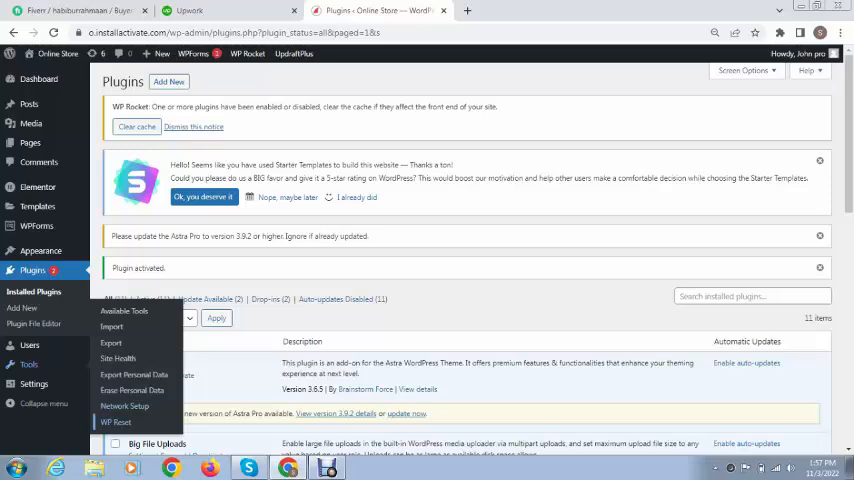
Open Tools > WP Reset and scroll down to the Site Reset options
left_click(115, 422)
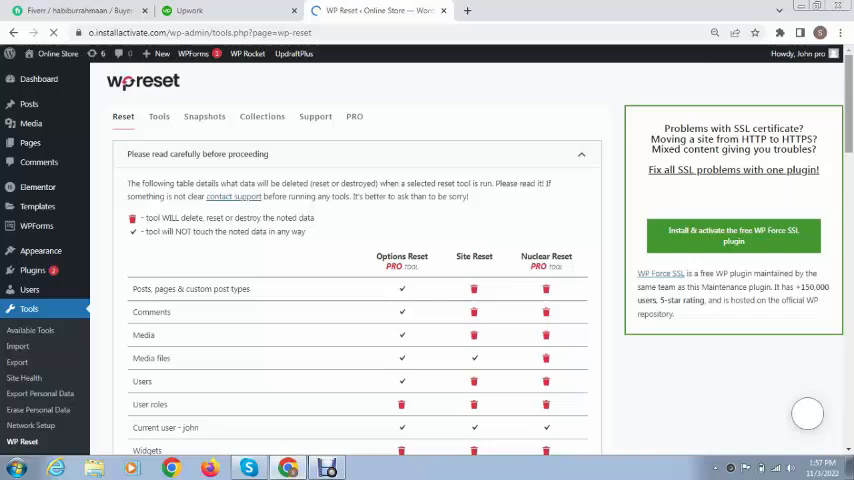
scroll("down", 3)
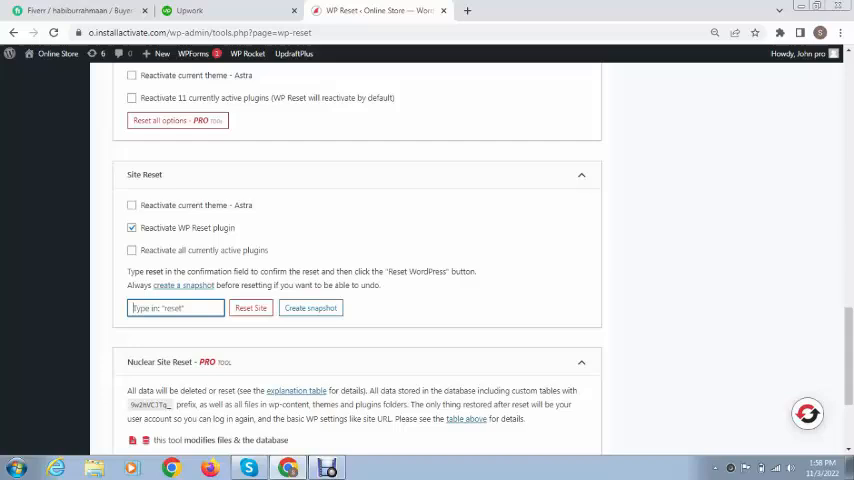
Enter 'reset' as confirmation, choose Reset Site, and confirm Reset WordPress
type("reset")
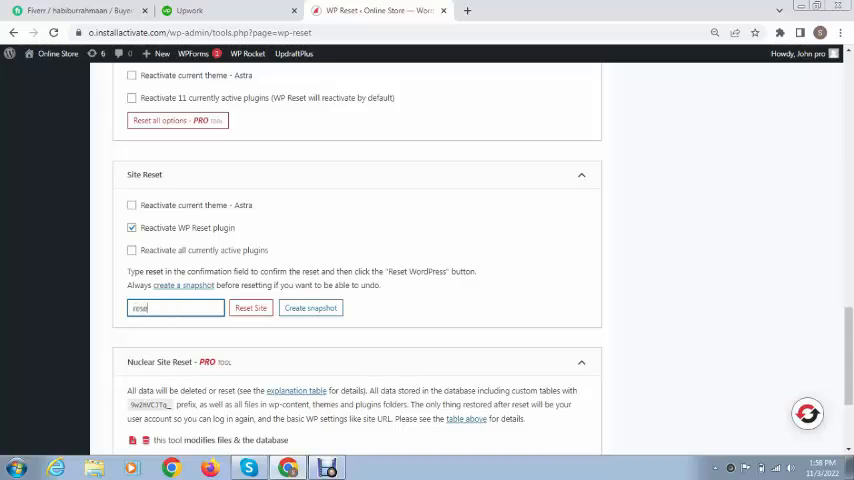
left_click(250, 307)
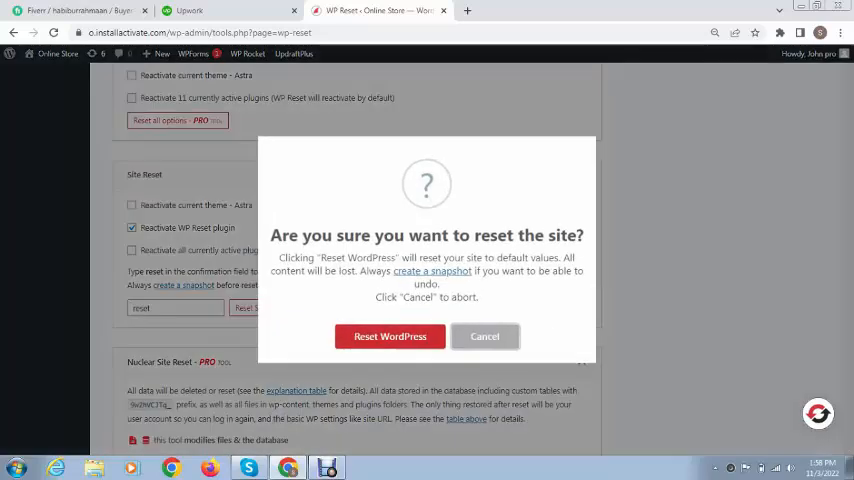
left_click(389, 336)
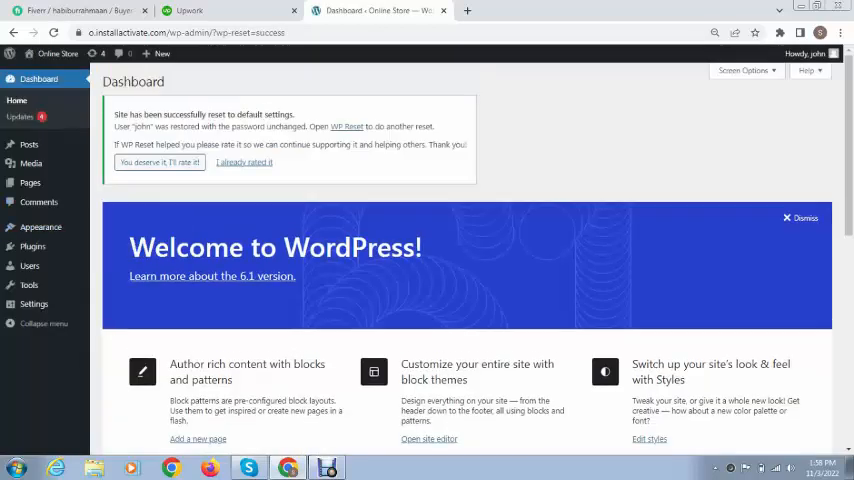
mouse_move(41, 227)
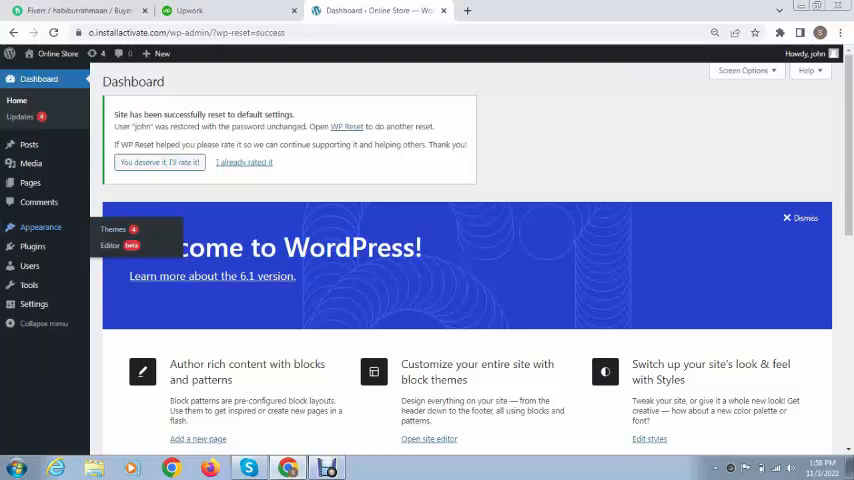